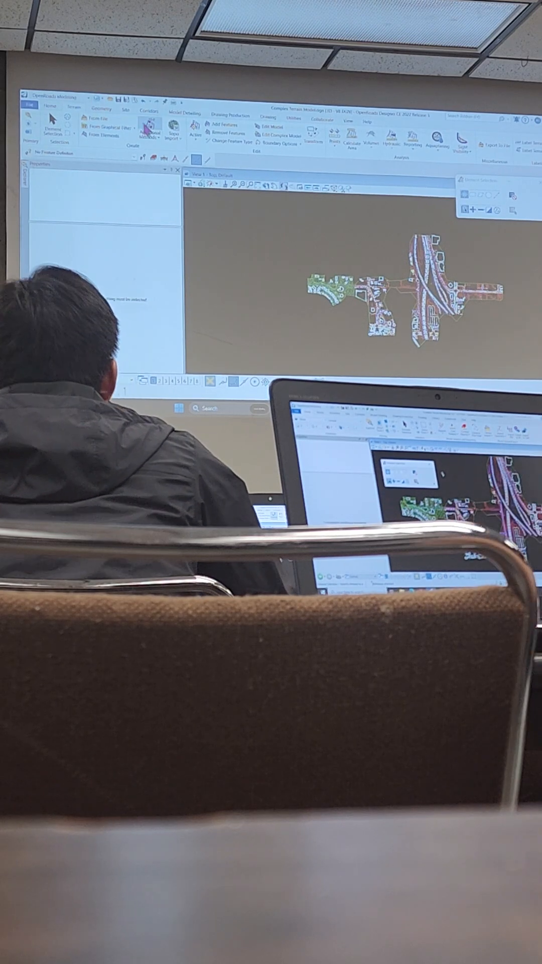
# Bring up the Additional Methods list in the Terrain tab's Create group.
pyautogui.click(148, 131)
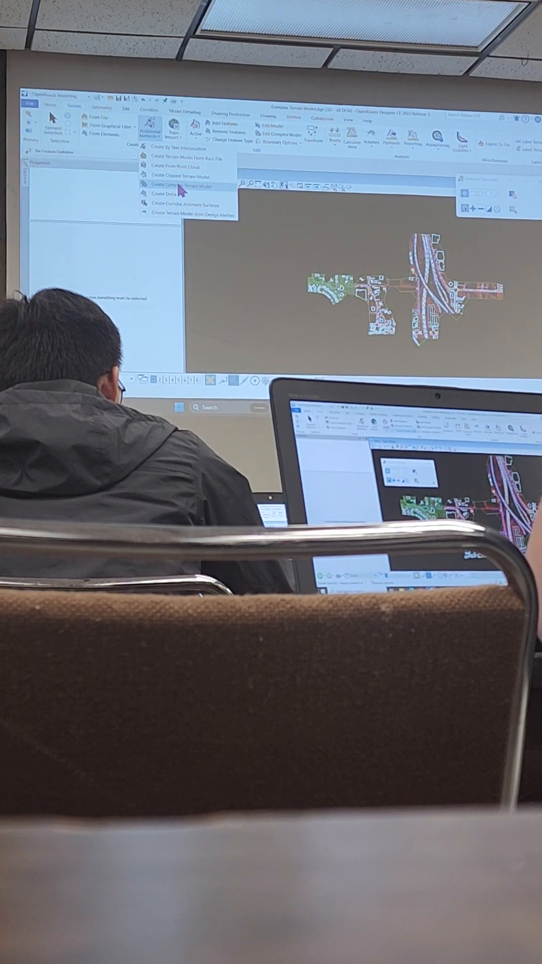
# Start Create Complex Terrain Model and add the Survey terrain with the Append method.
pyautogui.click(178, 186)
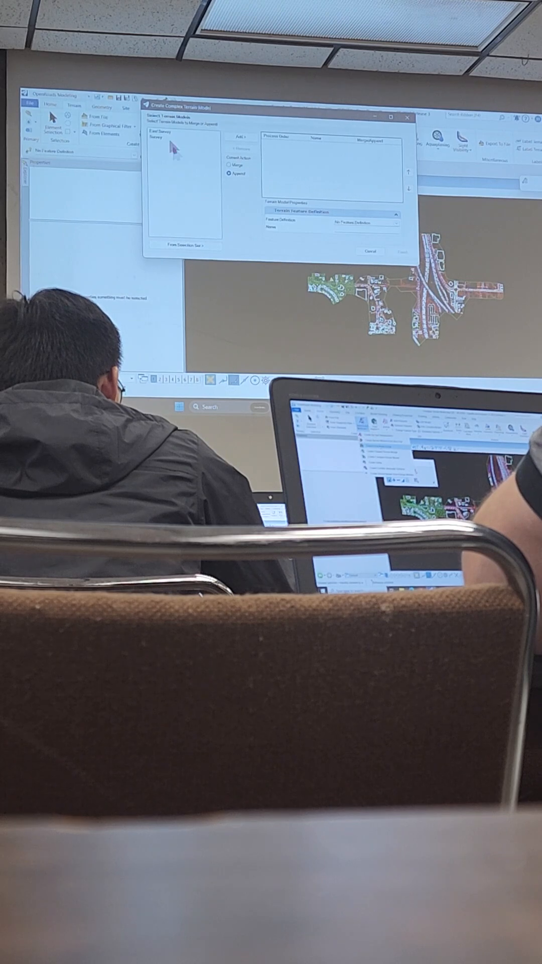
pyautogui.moveTo(191, 158)
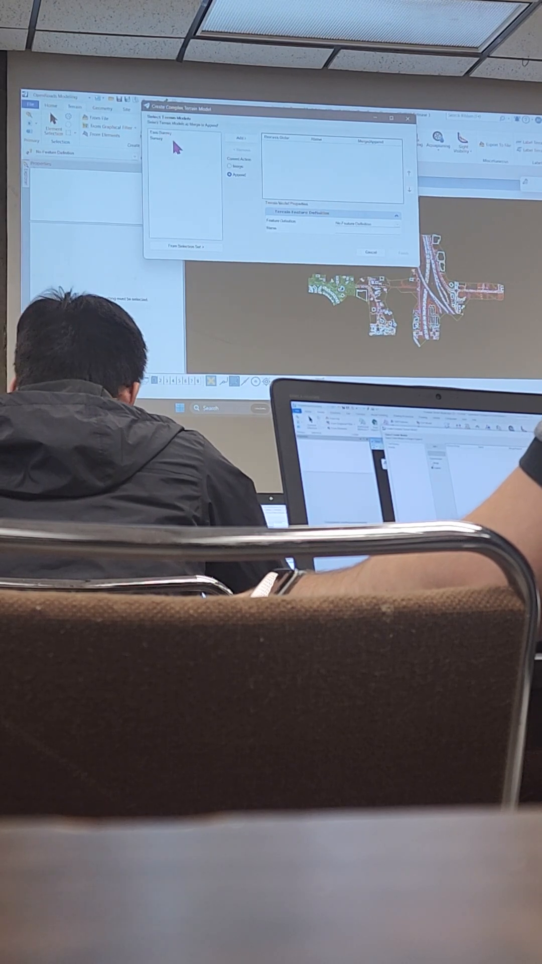
pyautogui.click(242, 137)
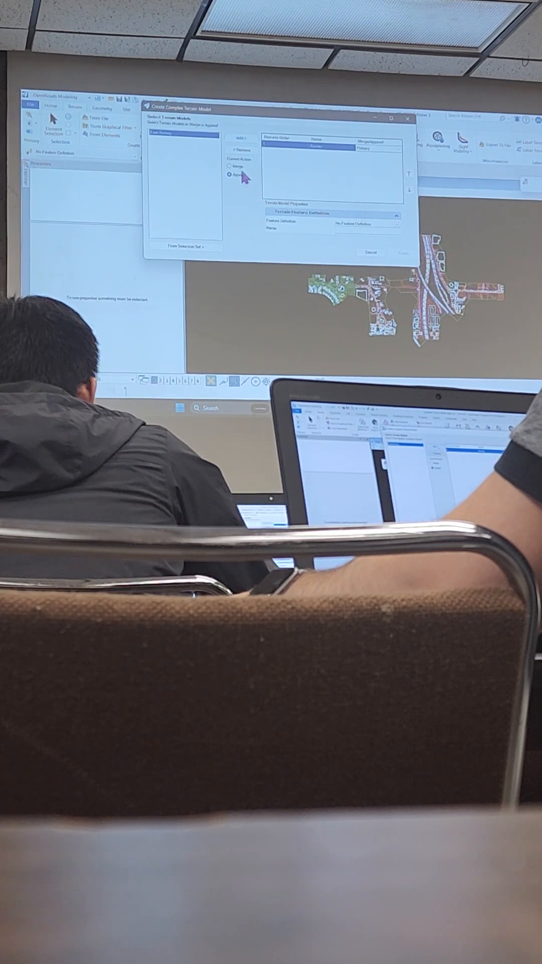
pyautogui.click(242, 136)
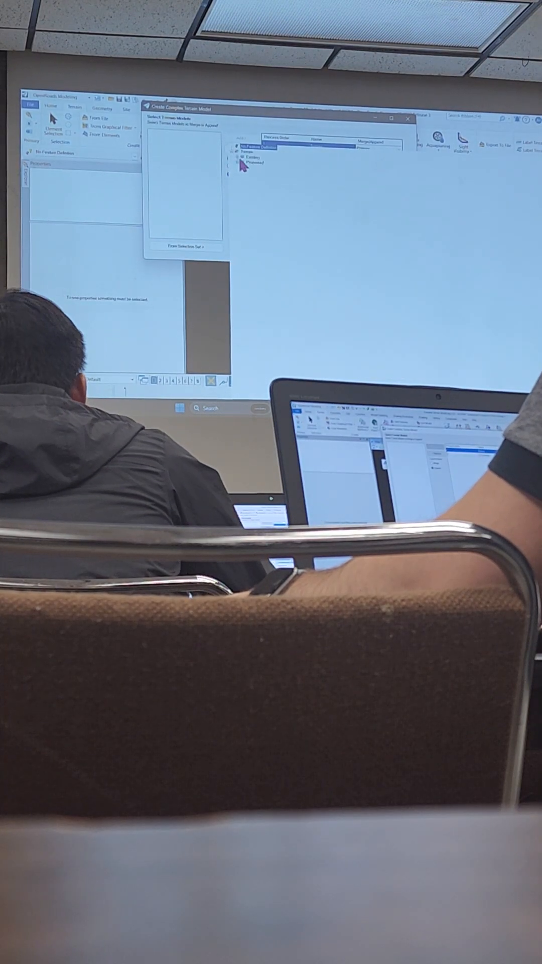
# Assign the Existing terrain feature definition to the appended terrain model.
pyautogui.click(236, 157)
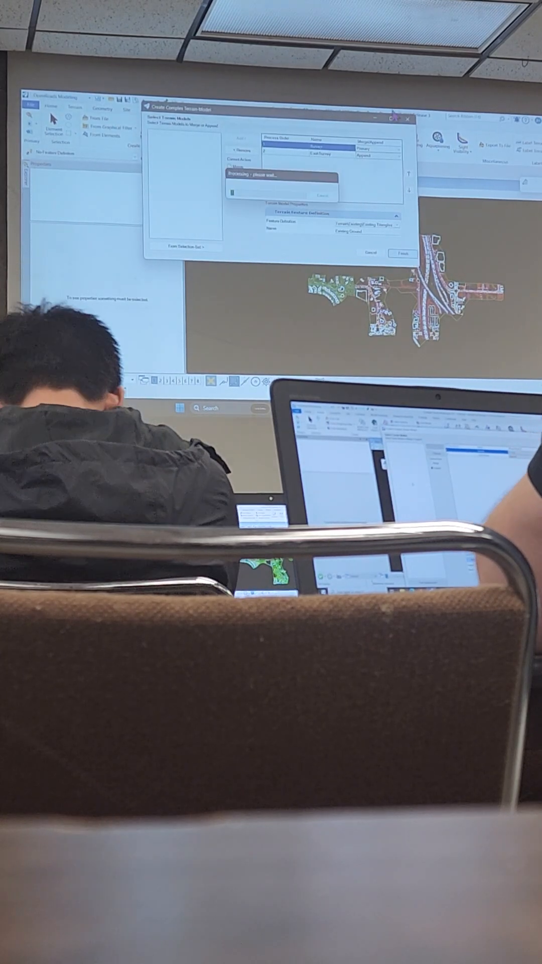
# Browse from the File page to the Using and Editing Terrain Models workshop folder.
pyautogui.click(402, 253)
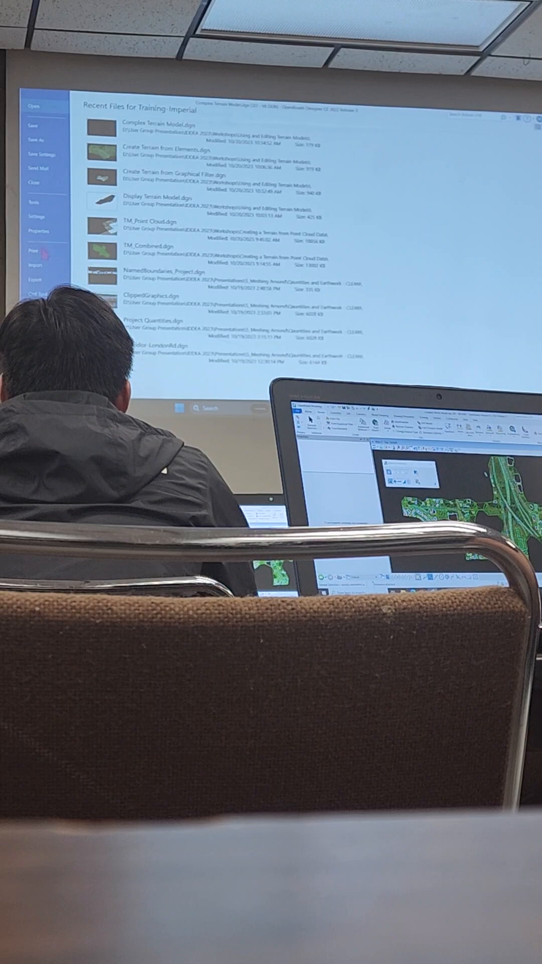
pyautogui.click(35, 219)
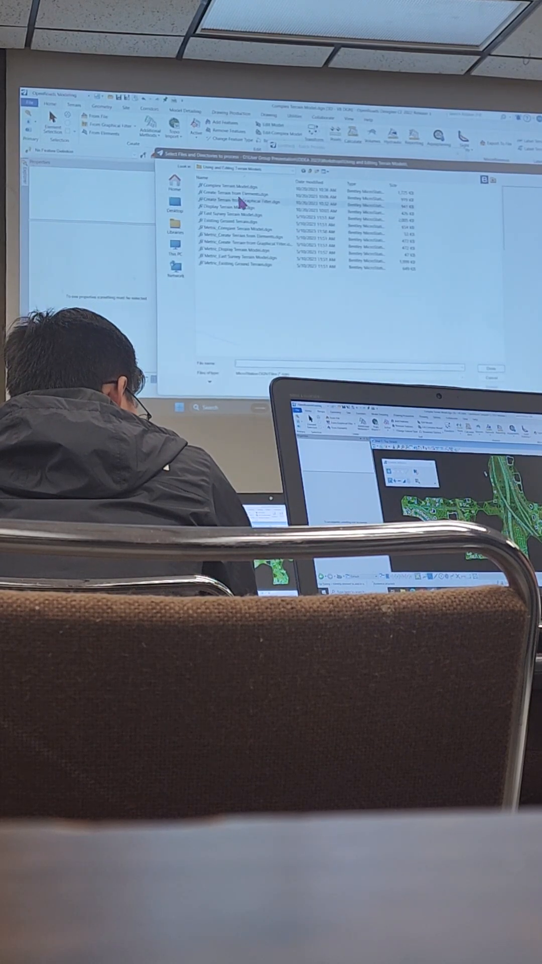
pyautogui.click(240, 201)
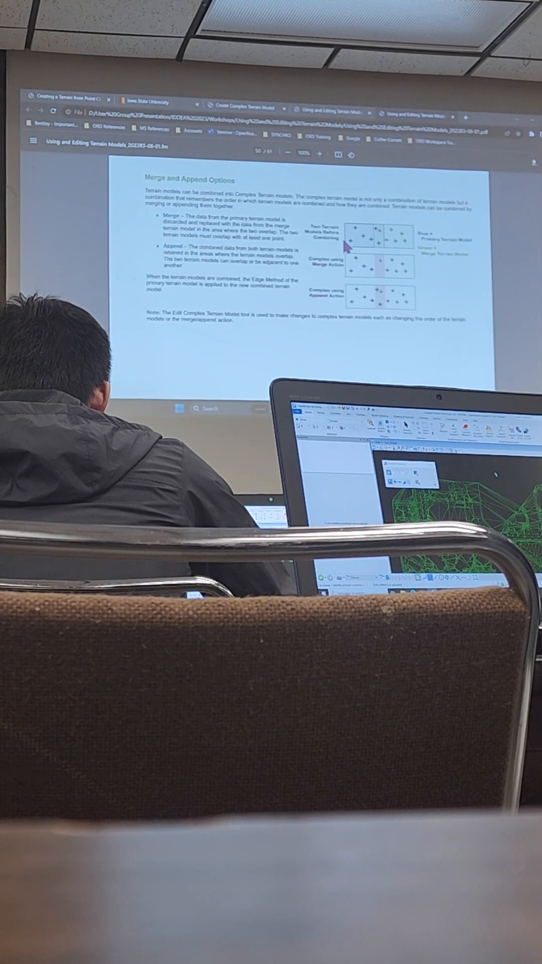
pyautogui.moveTo(402, 252)
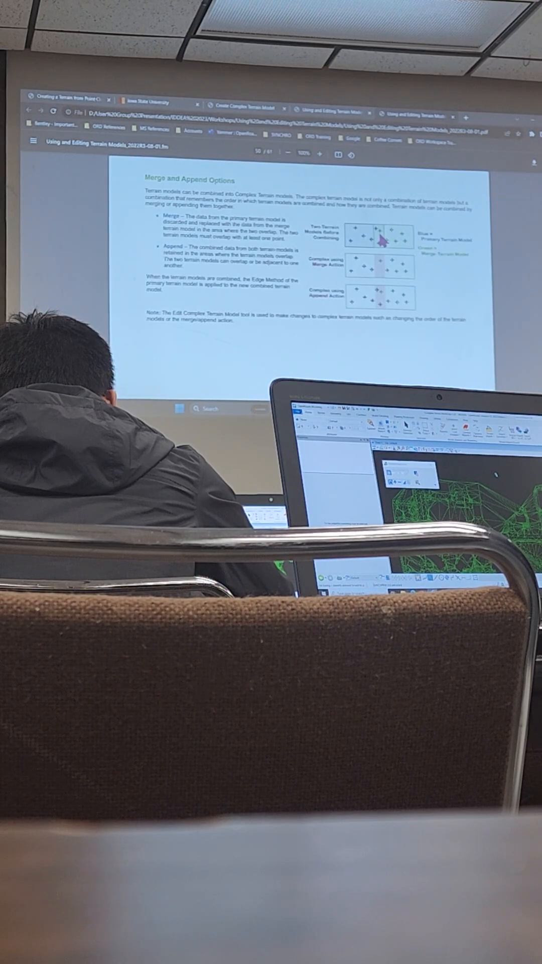
pyautogui.moveTo(359, 267)
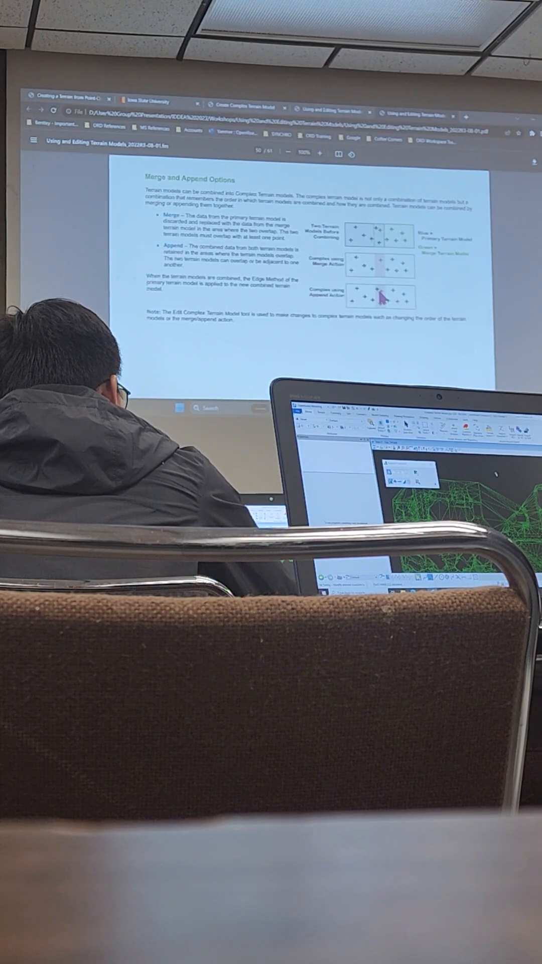
pyautogui.moveTo(310, 344)
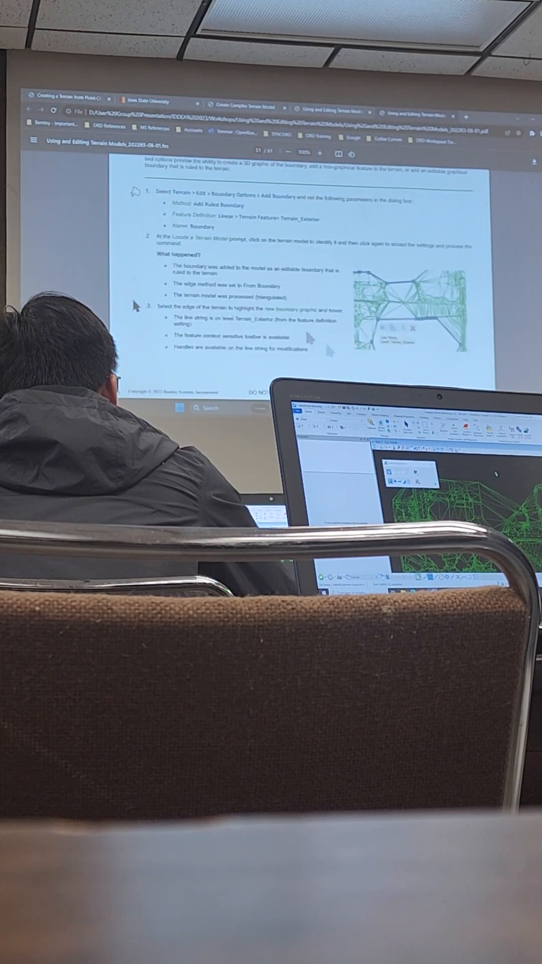
# Scroll the Existing Ground properties to its edge method and maximum edge length.
pyautogui.scroll(-3)
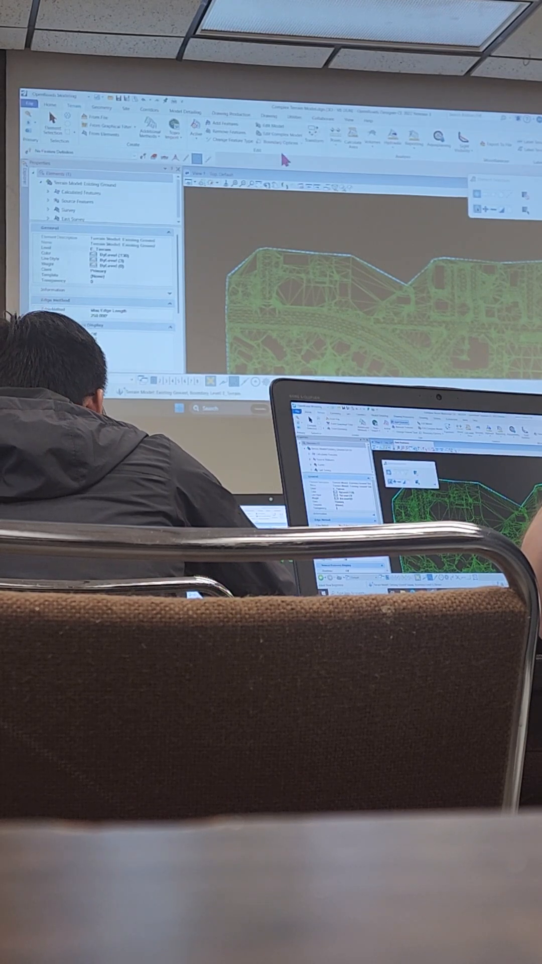
pyautogui.click(278, 142)
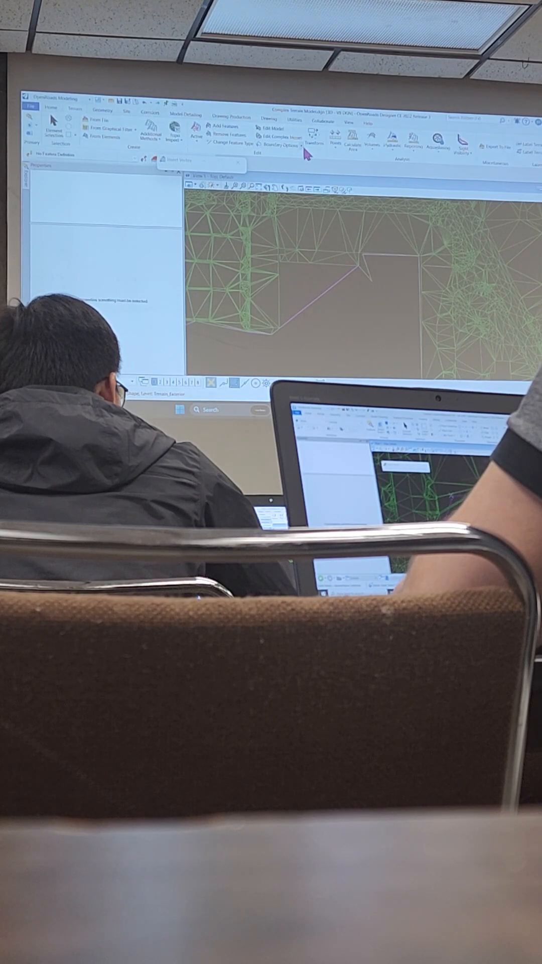
# Drag a Terrain_Exterior boundary handle so the triangulation cuts back to the new edge.
pyautogui.click(283, 145)
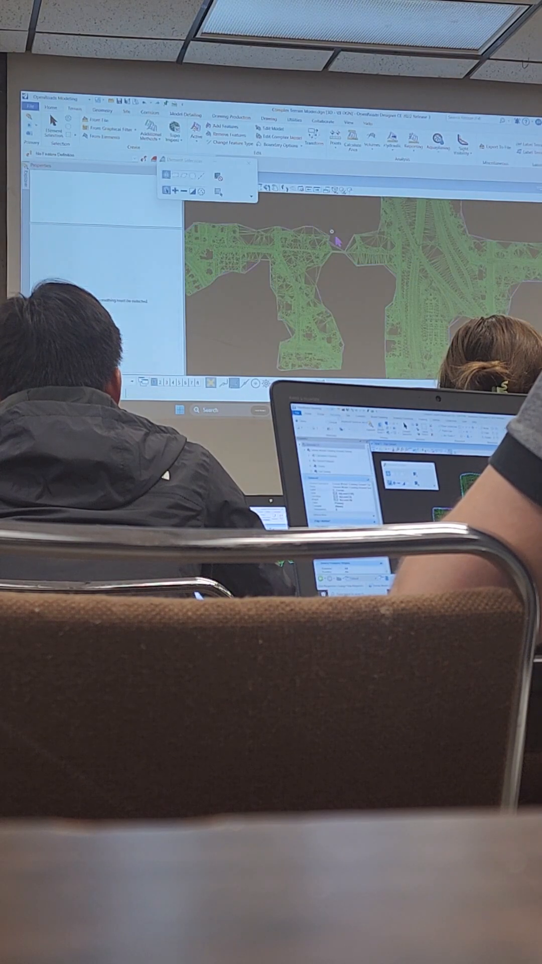
# Select the Terrain_Exterior boundary line outlining the trimmed Existing Ground terrain.
pyautogui.click(332, 252)
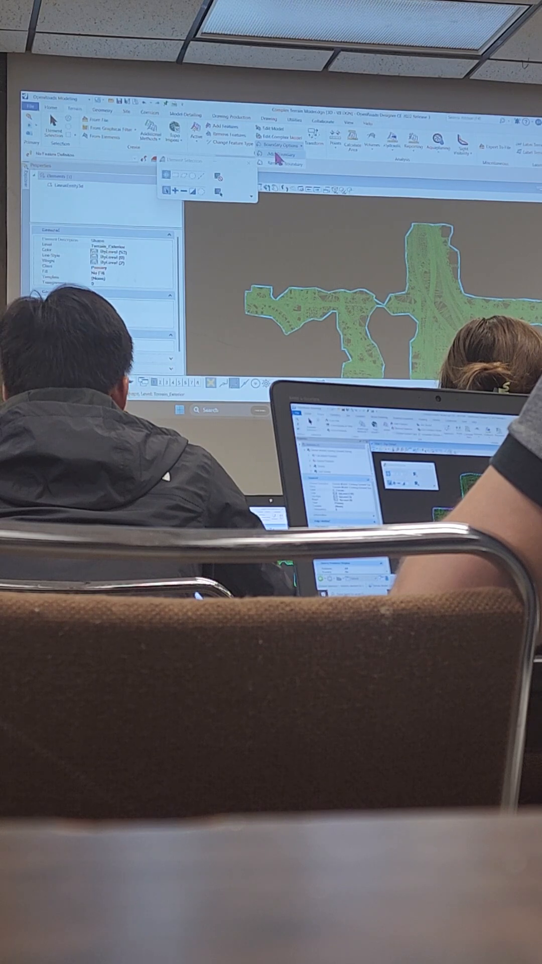
pyautogui.moveTo(276, 161)
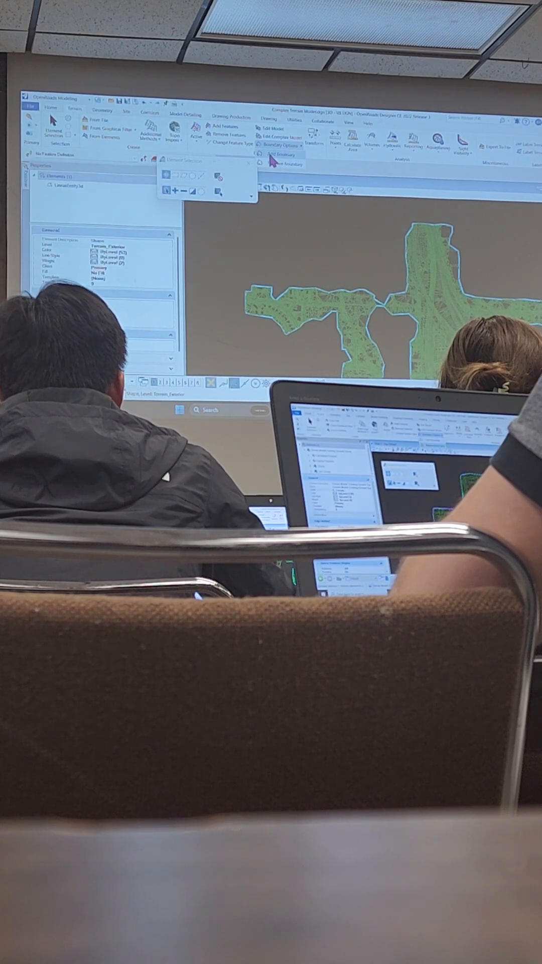
# Remove the ruled boundary from Existing Ground and confirm the Terrain_Exterior line remains.
pyautogui.click(283, 155)
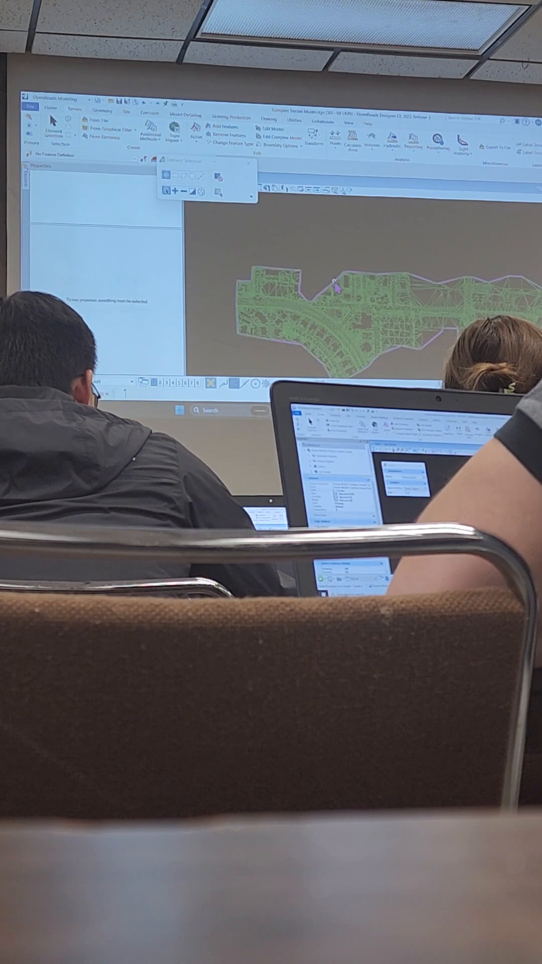
pyautogui.click(337, 287)
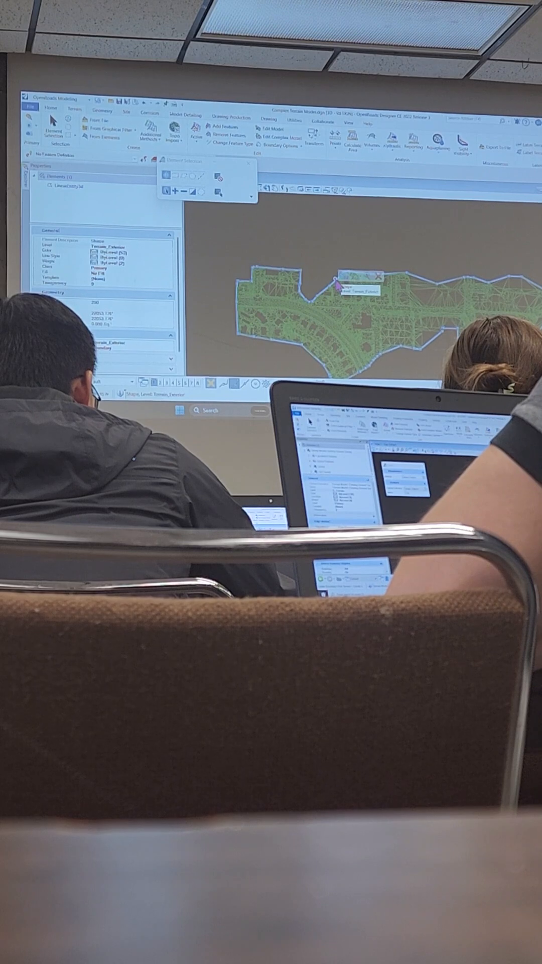